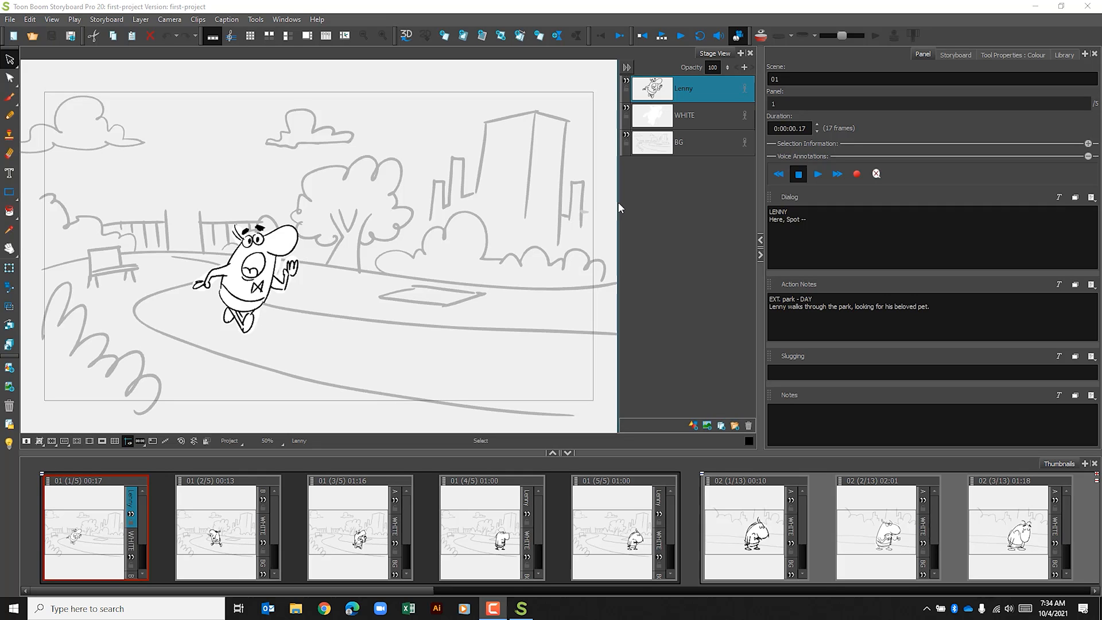
mouse_move(635, 213)
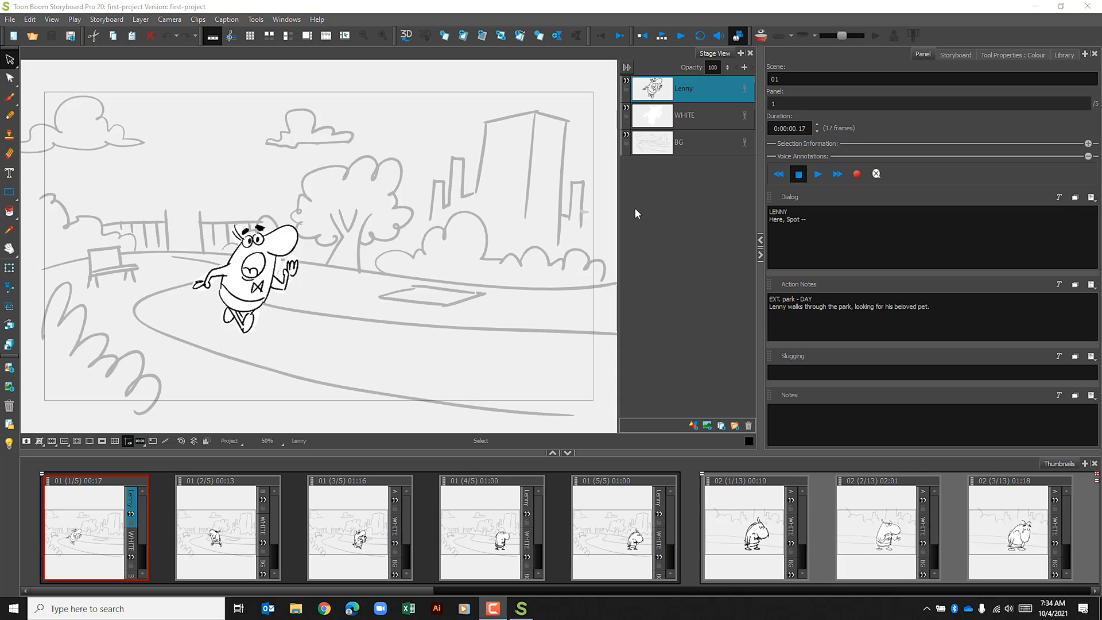
mouse_move(639, 185)
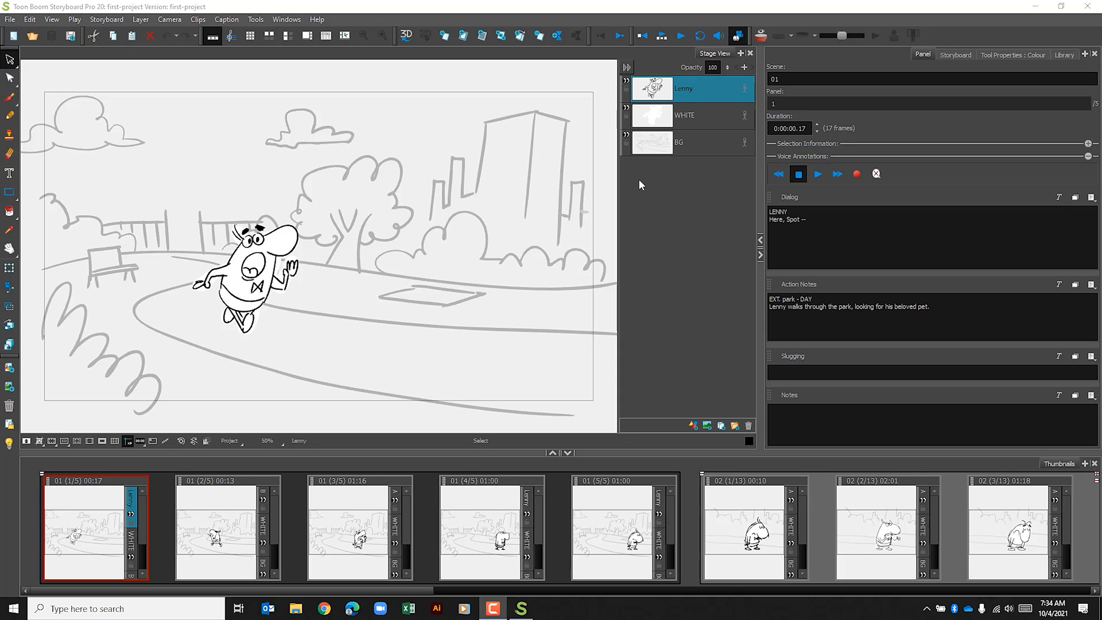
mouse_move(679, 208)
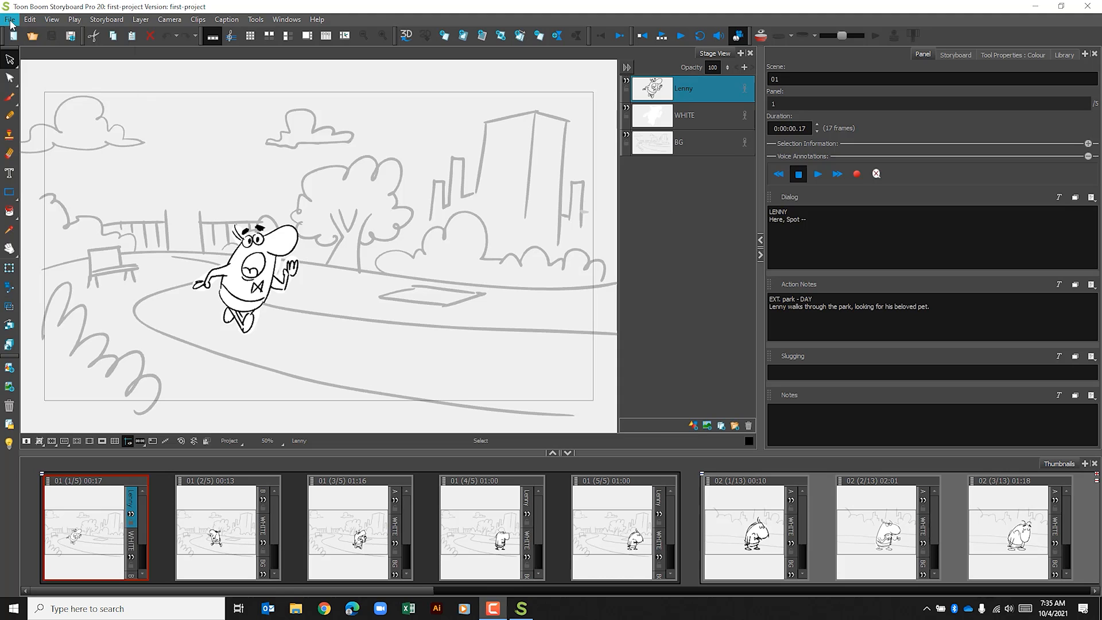
Start a PDF export of the storyboard from File > Export > PDF
click(10, 19)
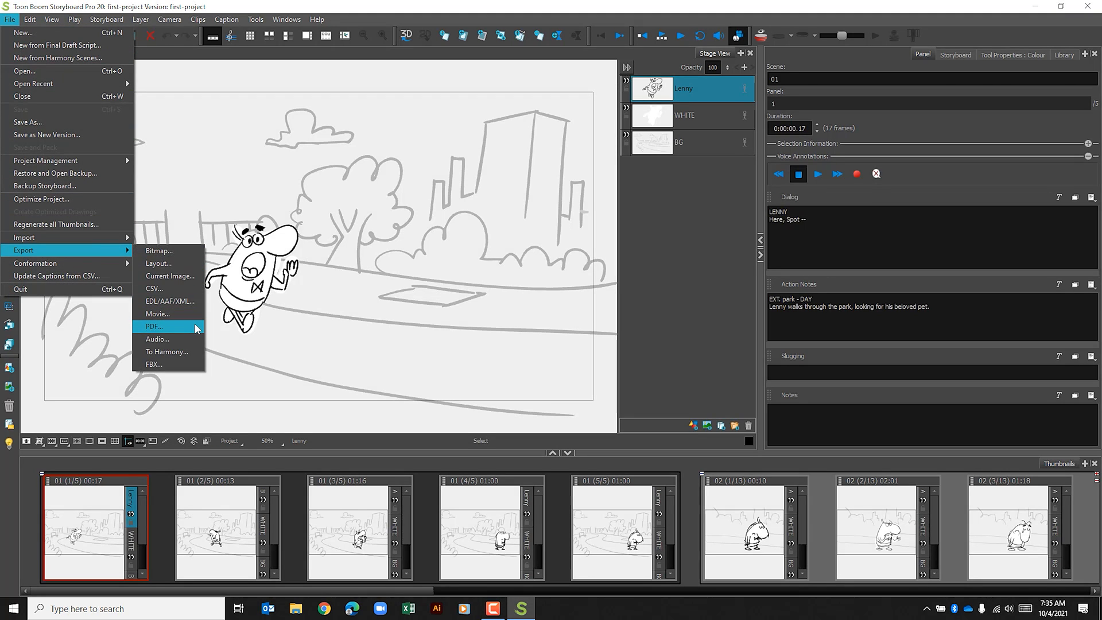
click(154, 326)
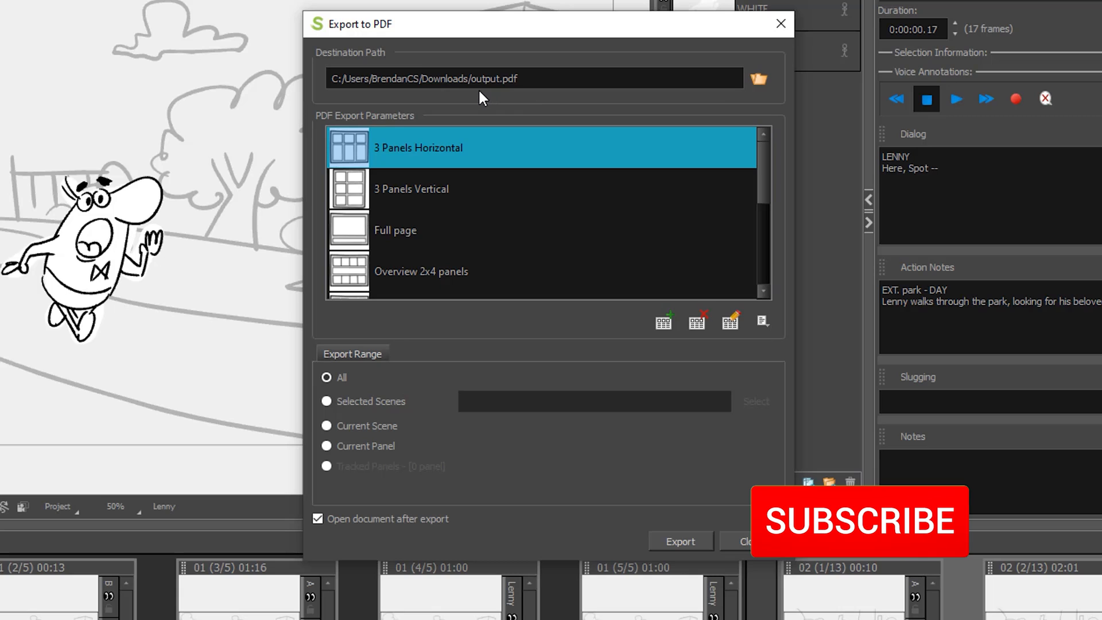
click(860, 520)
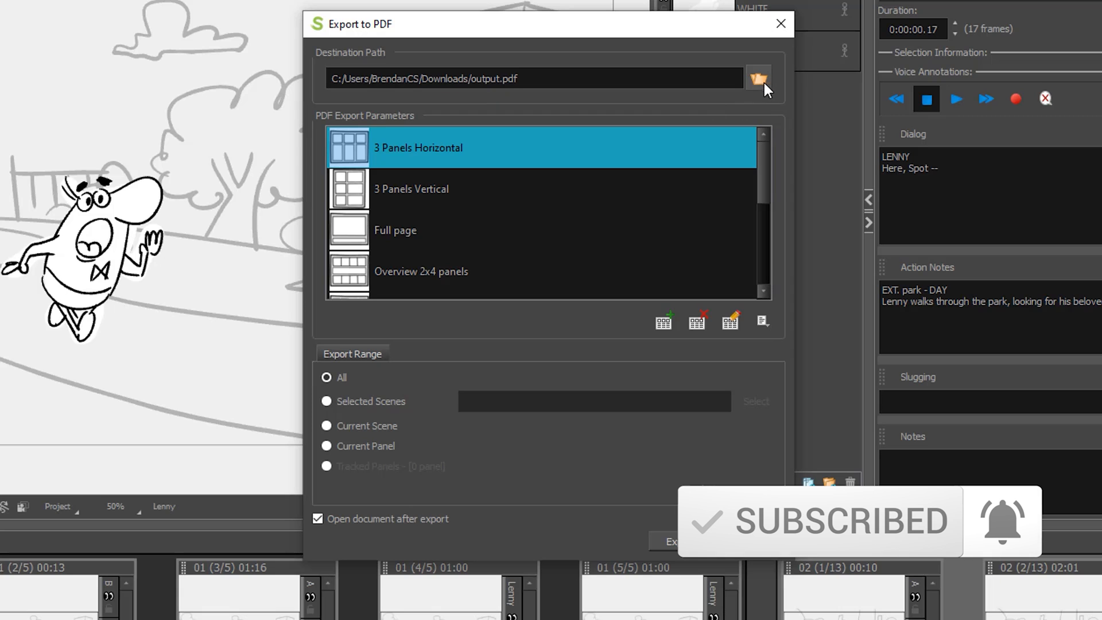
Browse into the first-project Exports folder as the PDF destination
click(758, 78)
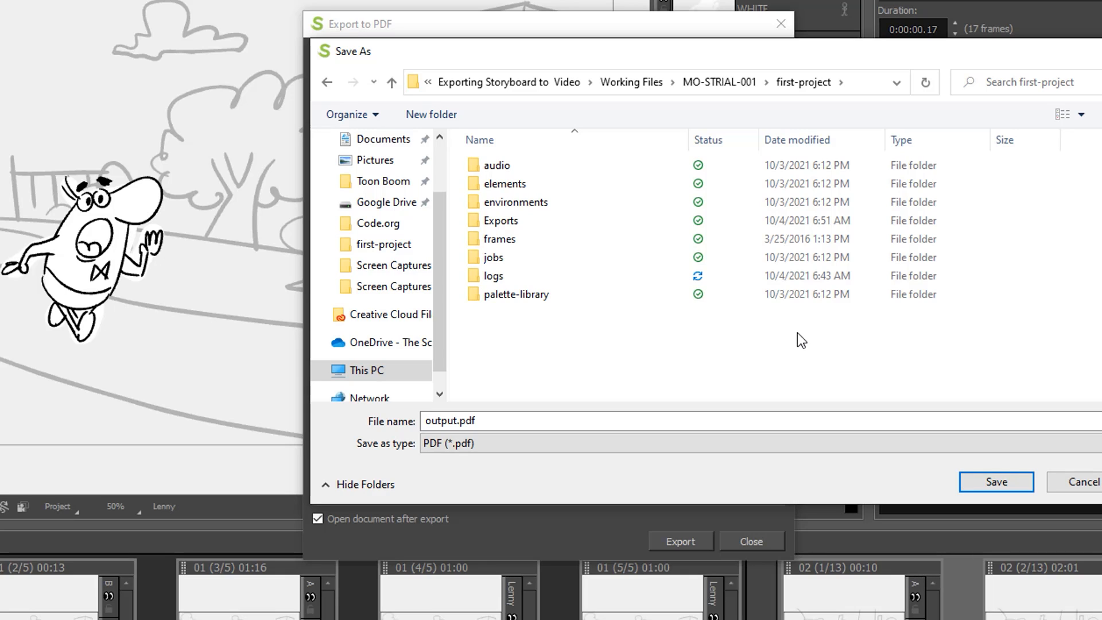
click(499, 238)
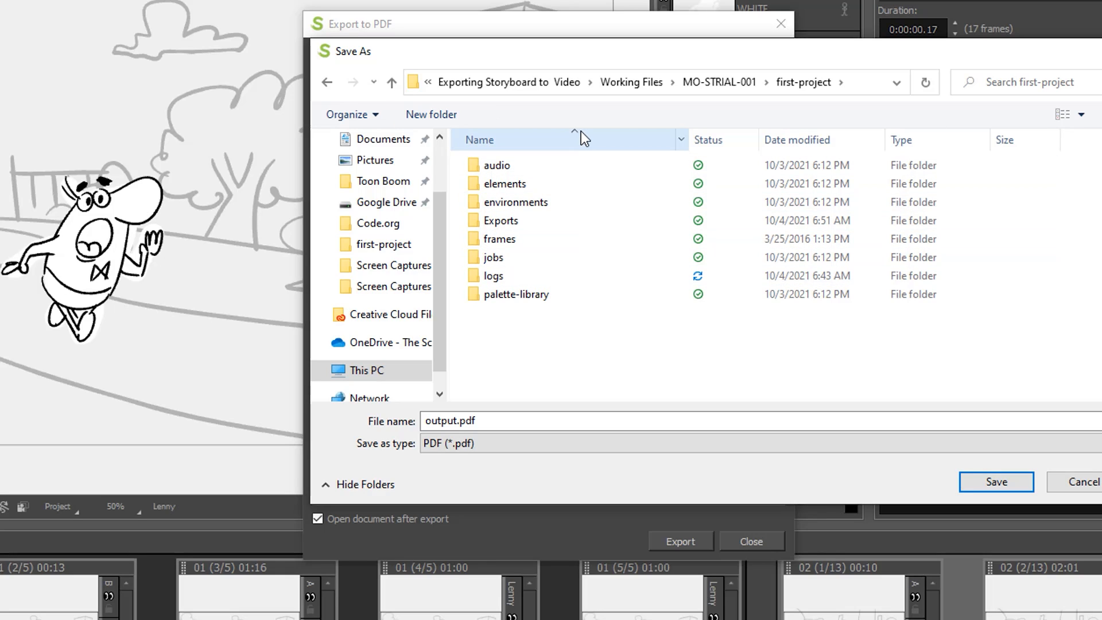
click(493, 257)
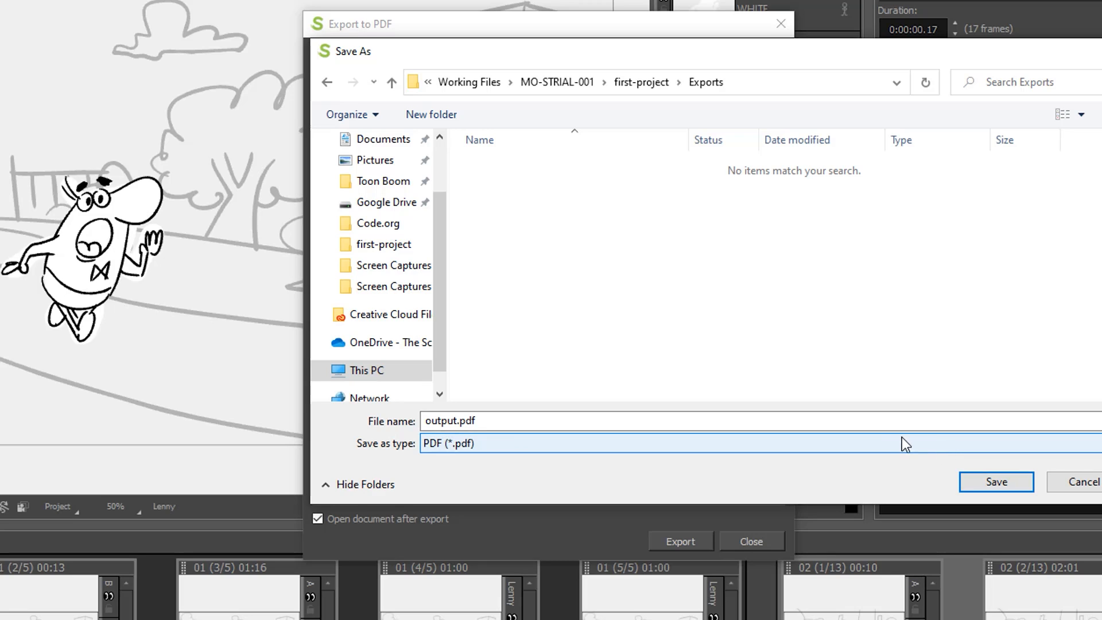
Name the PDF file period_lastname_firstname
click(492, 420)
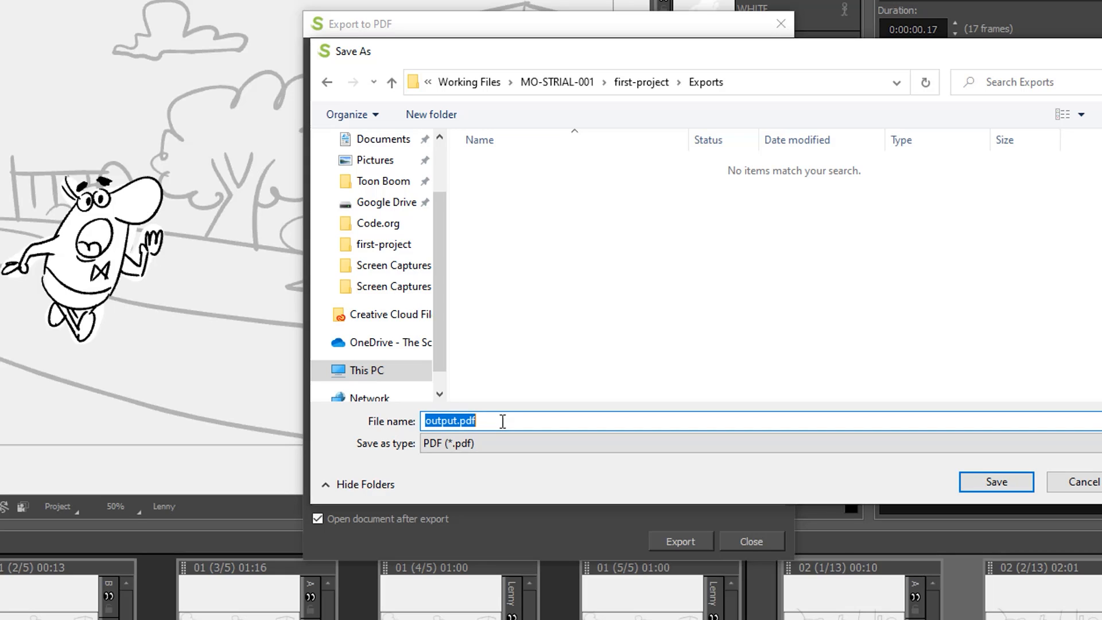
text(period_)
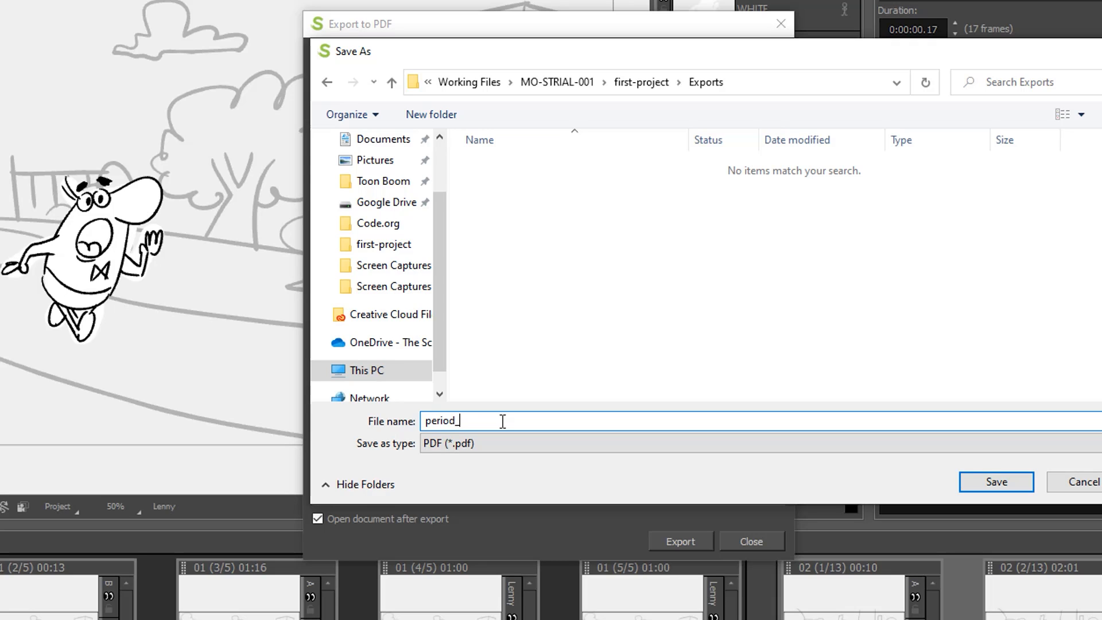
text(lastname)
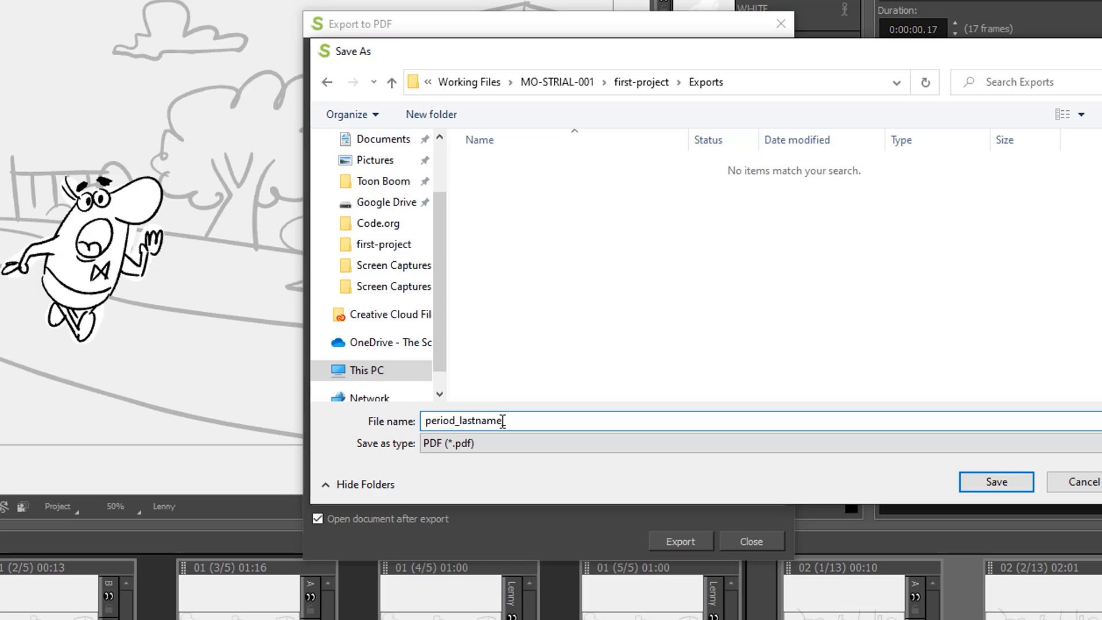
text(first)
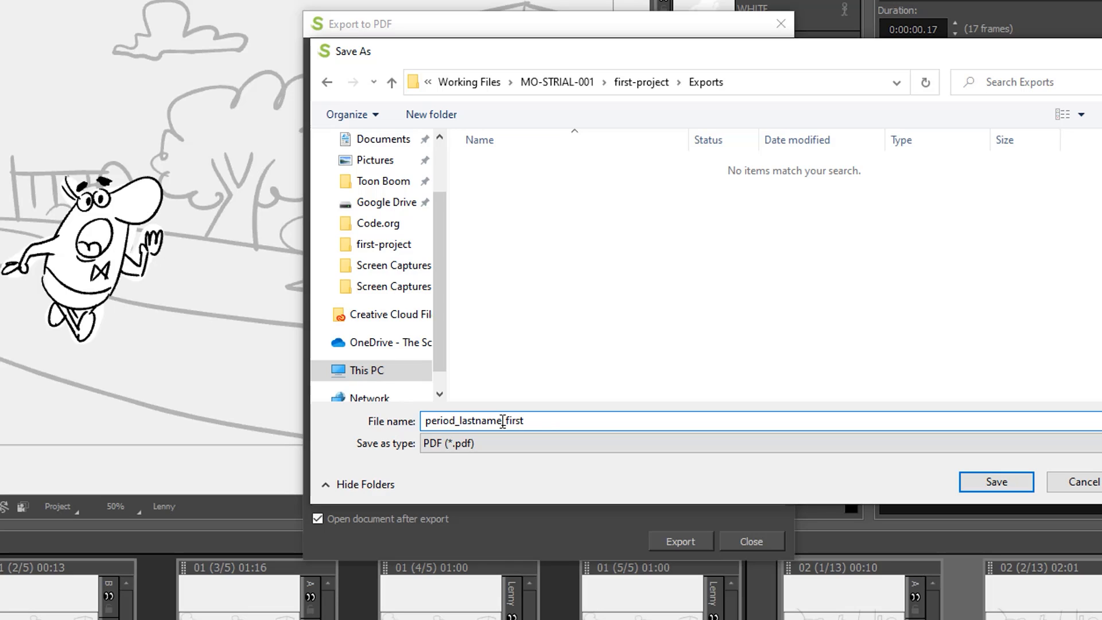
text(name)
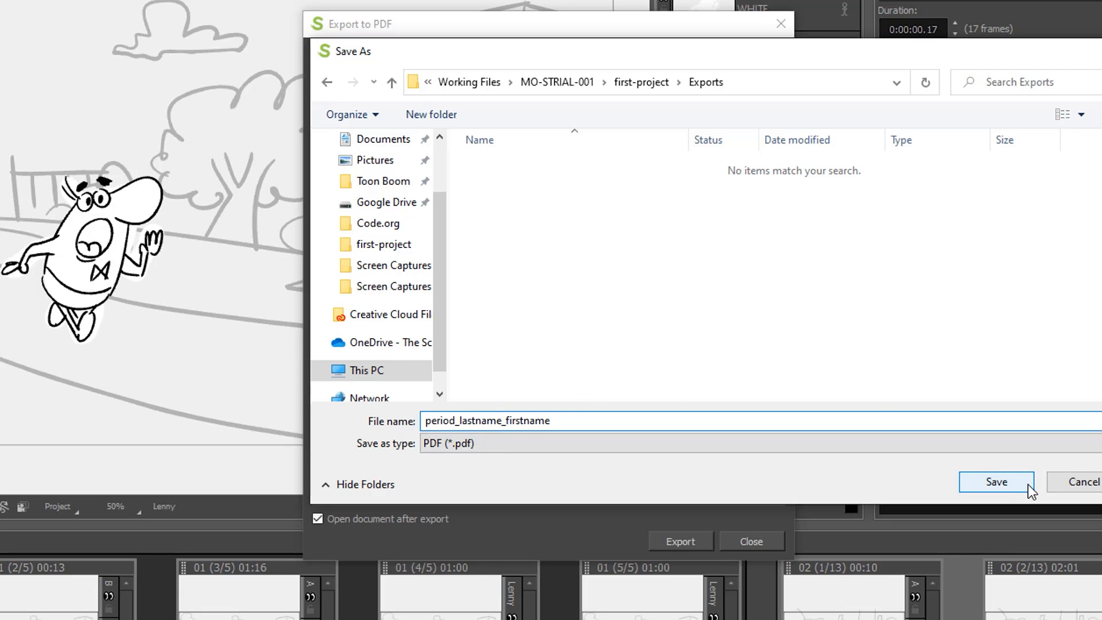
Save the location, pick the 3 Panels Vertical layout, export, and dismiss the success message
click(995, 481)
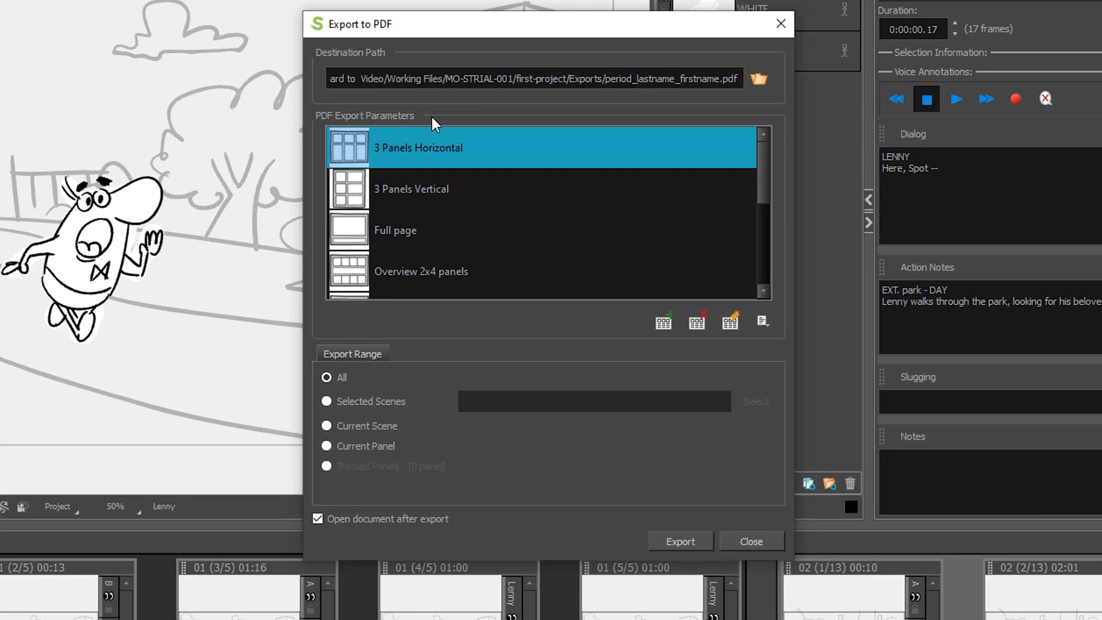
mouse_move(442, 125)
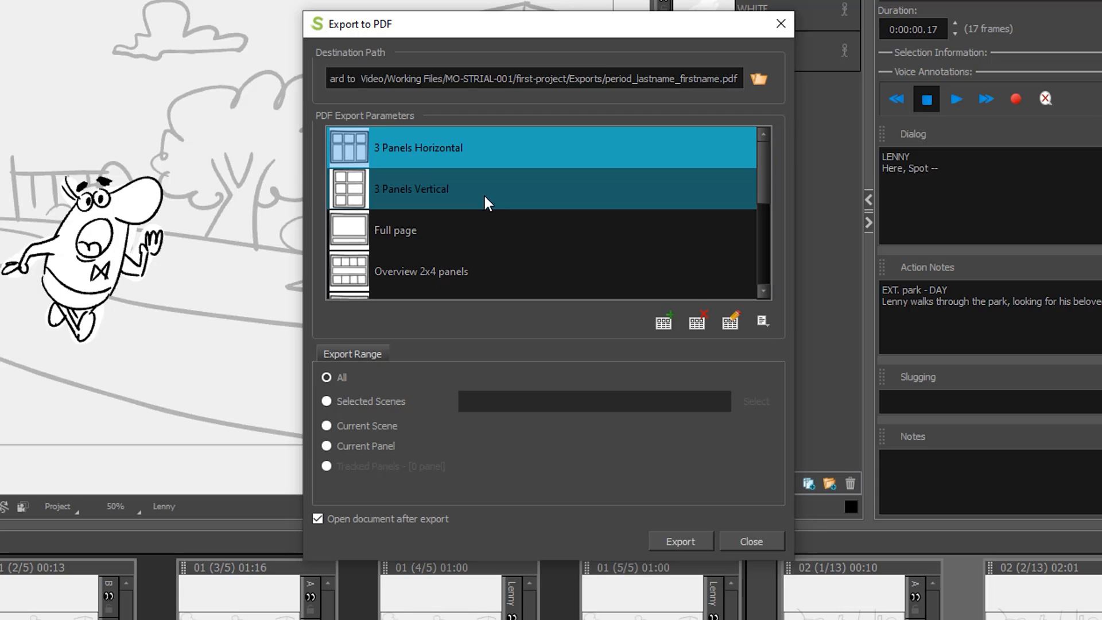
click(411, 188)
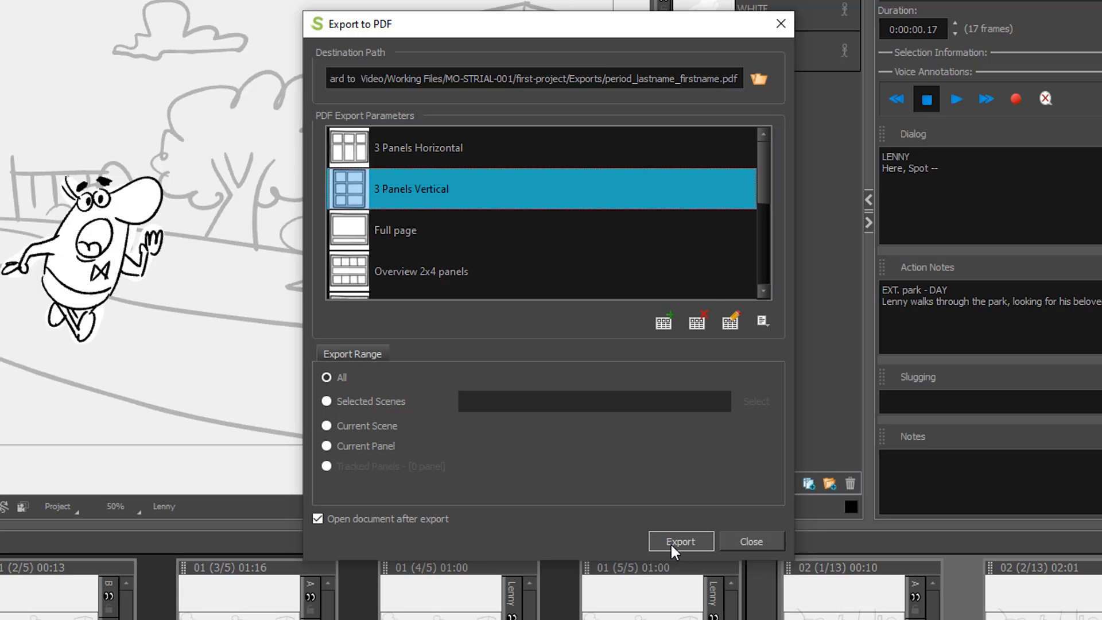
click(680, 542)
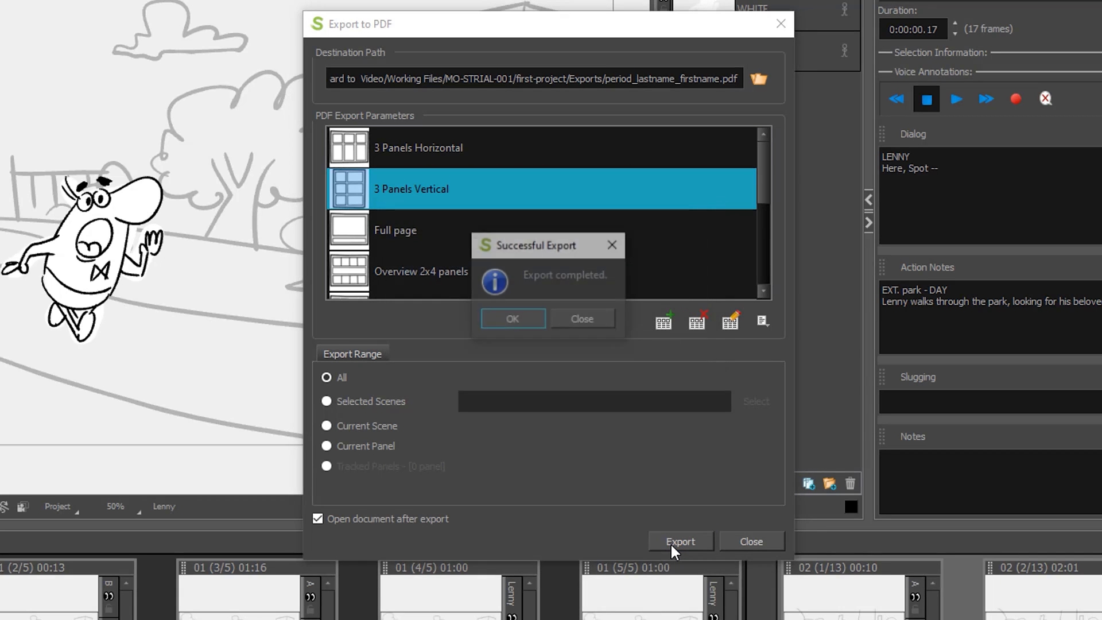
click(513, 319)
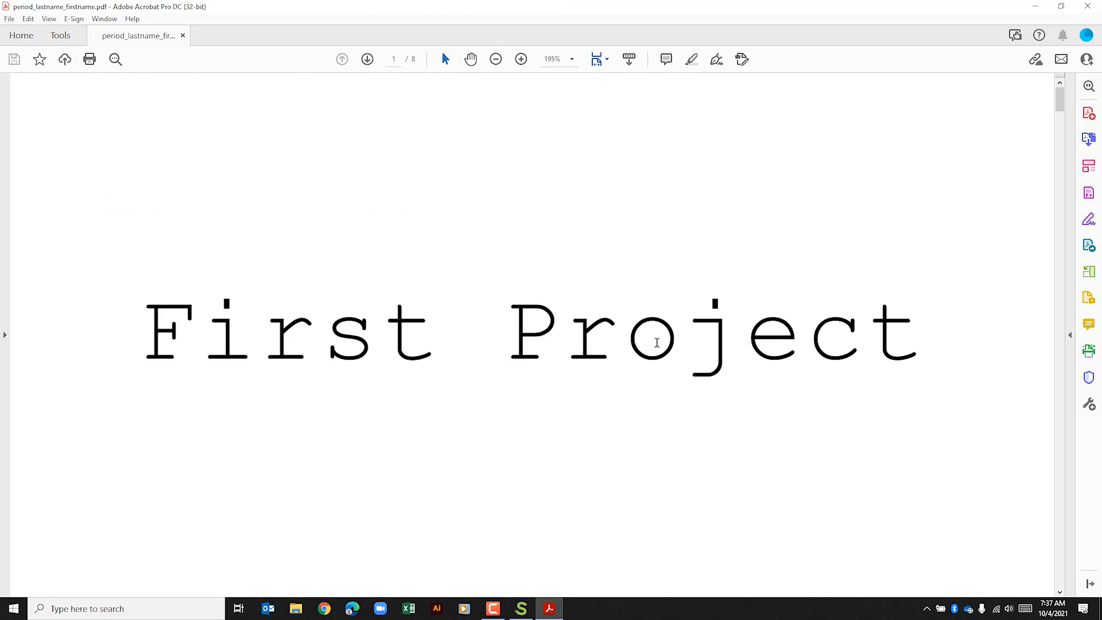
Scroll from the title page to page 2 showing Lenny's scene 01 panel
scroll(down, 3)
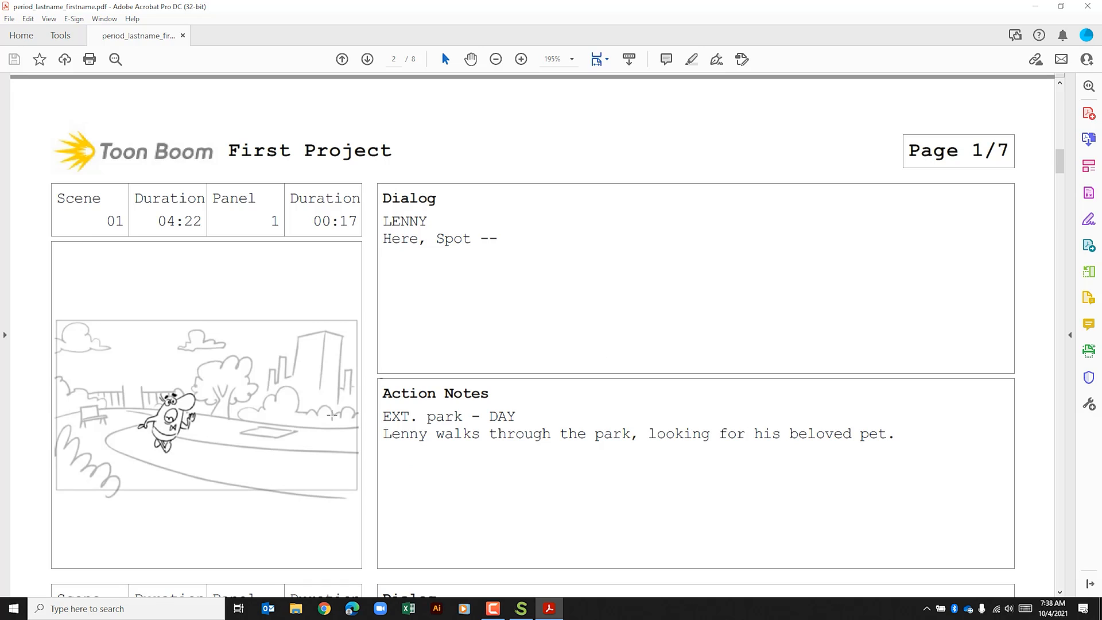
mouse_move(141, 218)
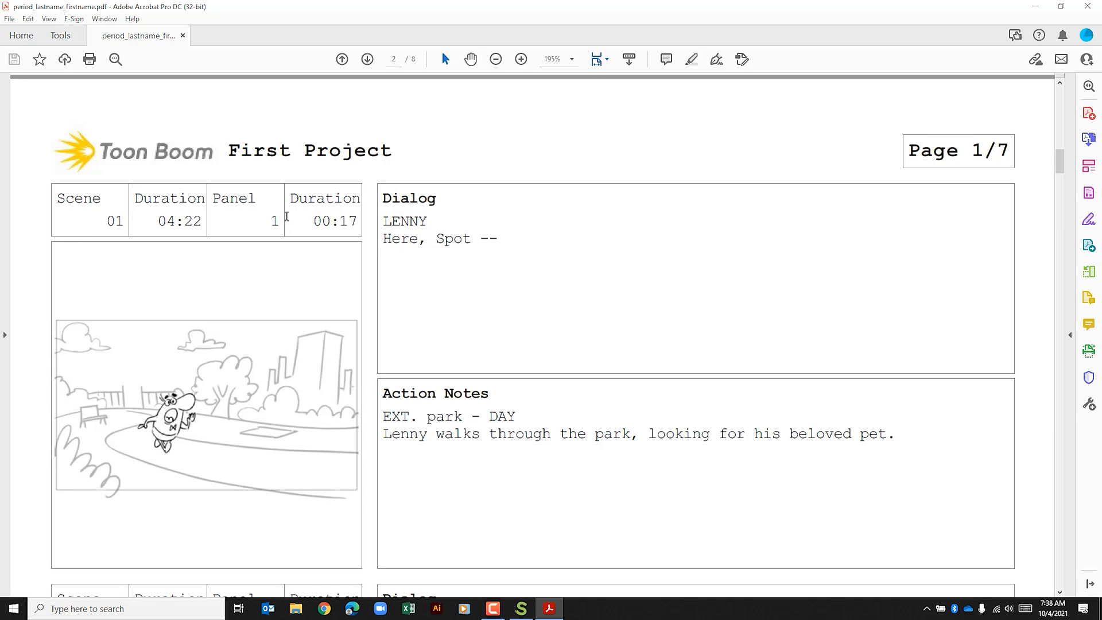
mouse_move(534, 241)
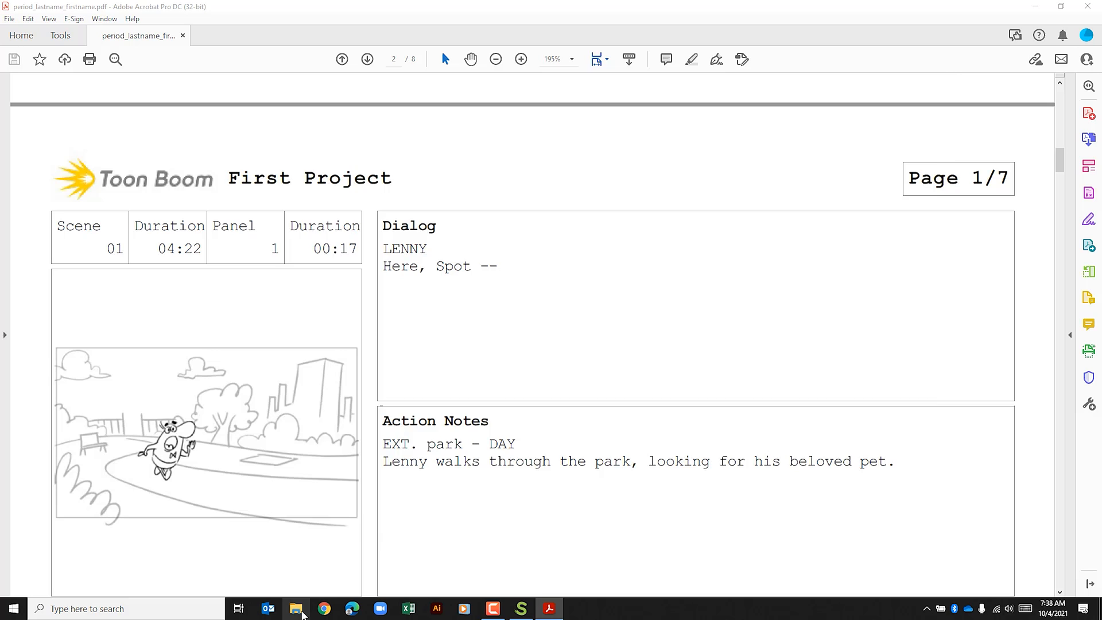
Open Exports in File Explorer to find period_lastname_firstname.pdf beside First Project.mov
click(295, 609)
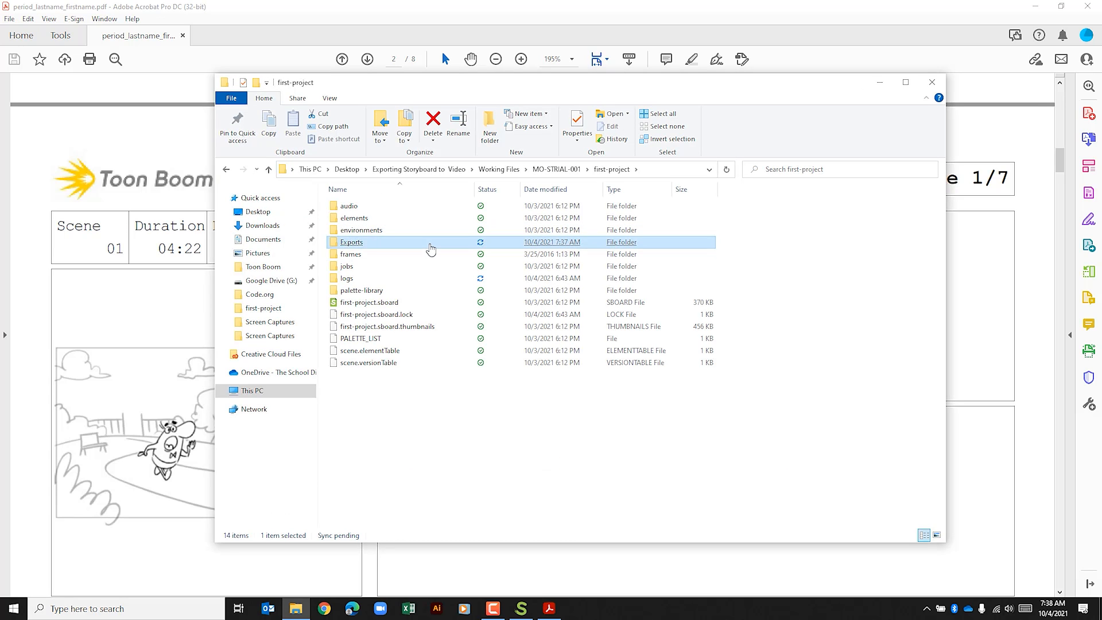
double_click(351, 242)
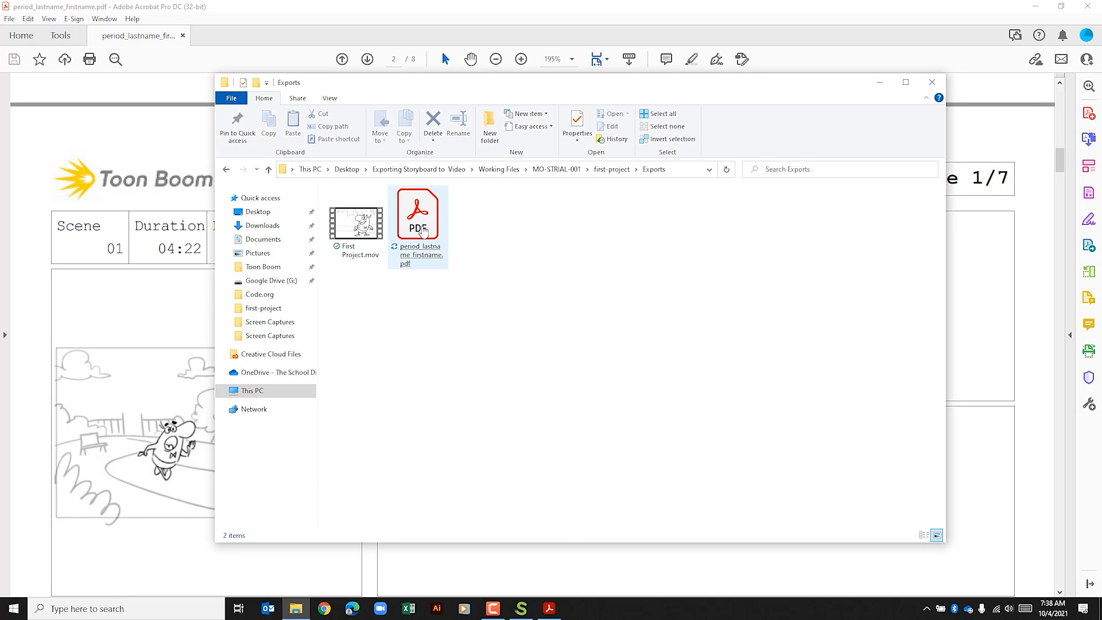
click(507, 226)
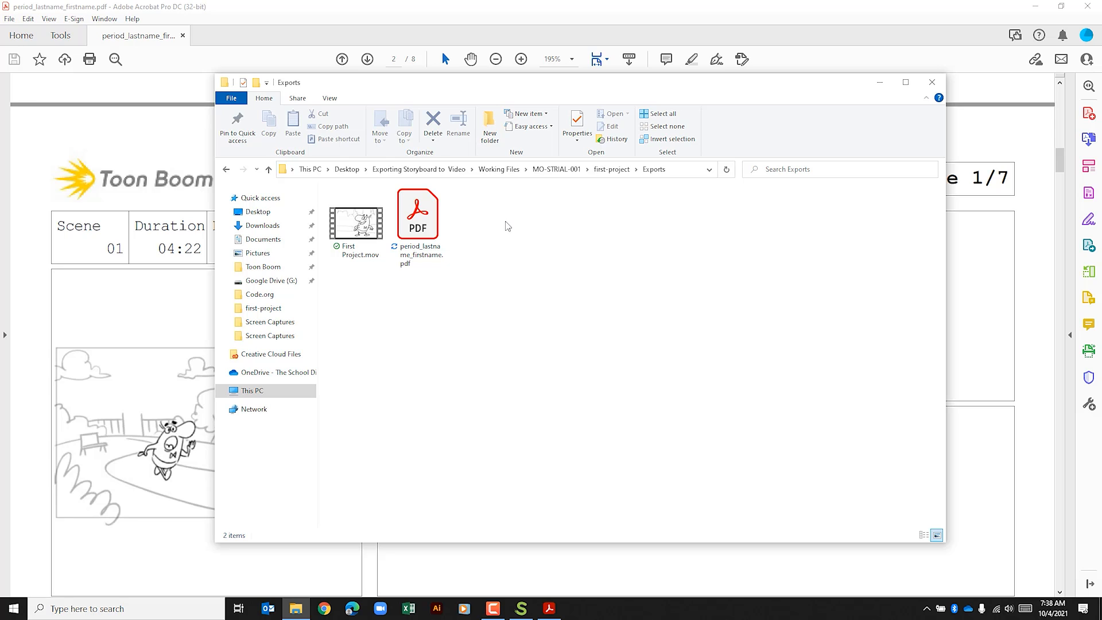